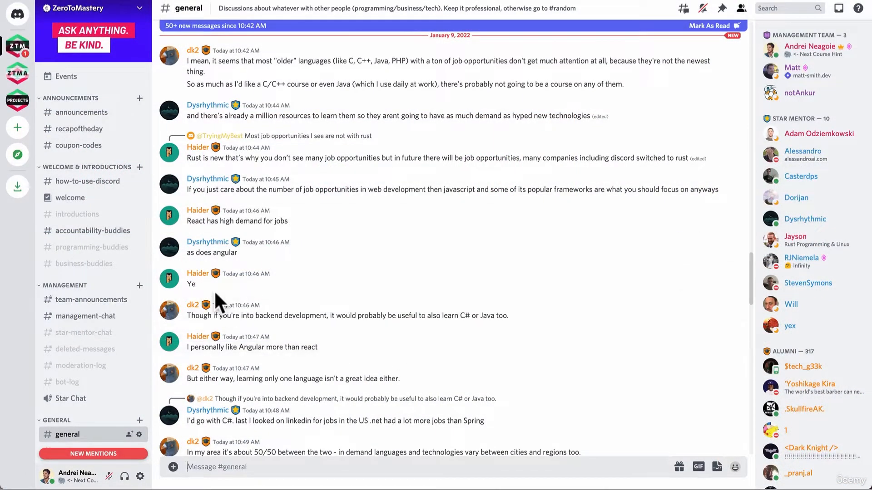
pyautogui.moveTo(77, 214)
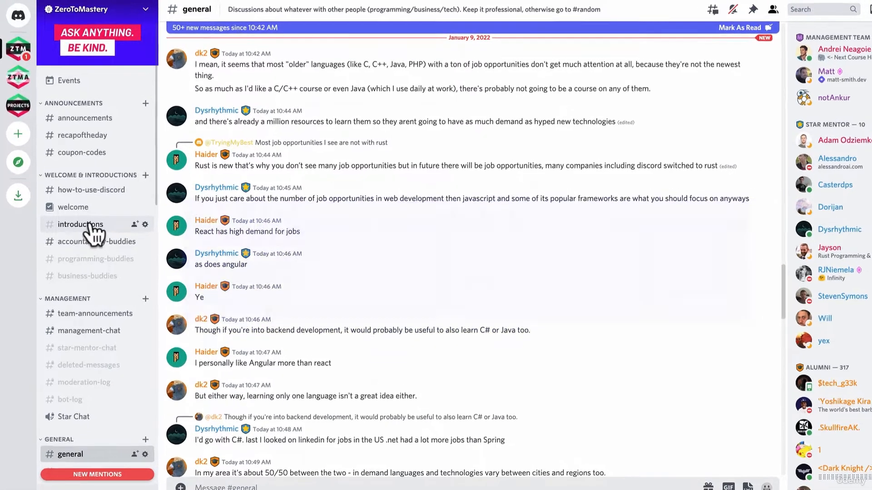
# Post an intro in #introductions about taking the Complete Web Developer course, finishing by January
pyautogui.click(80, 224)
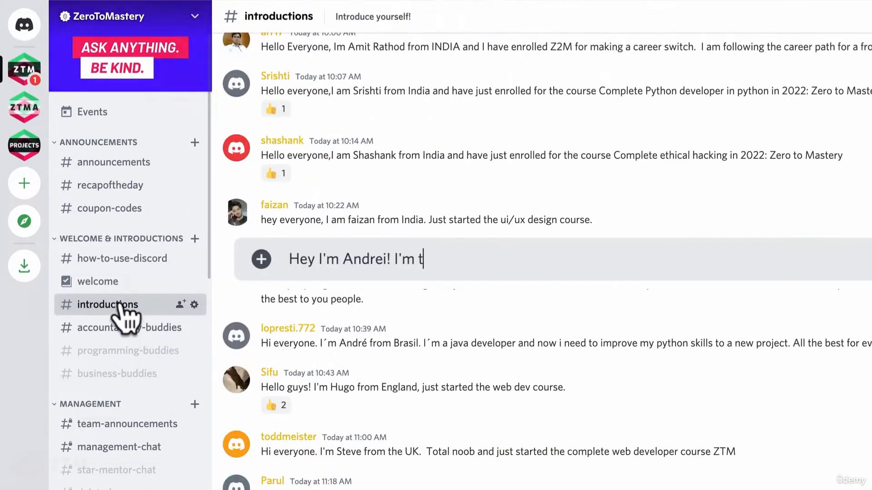
pyautogui.write('aking the c')
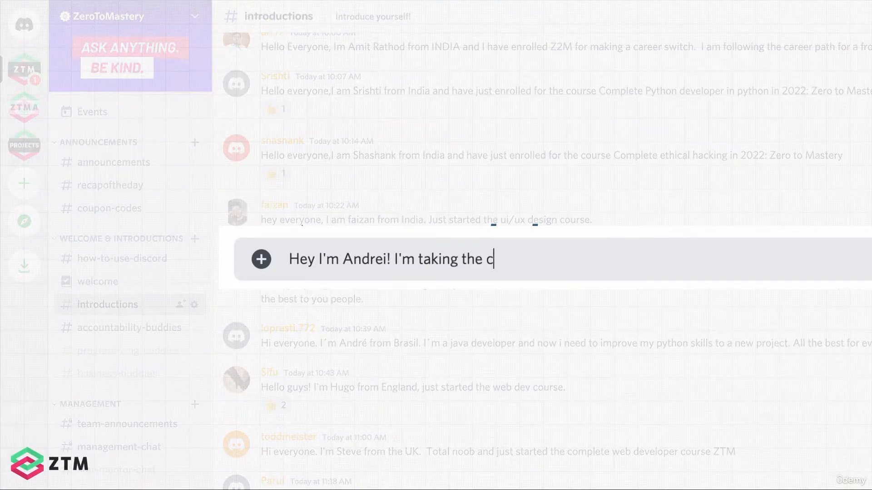
pyautogui.write('omplete Web Developr')
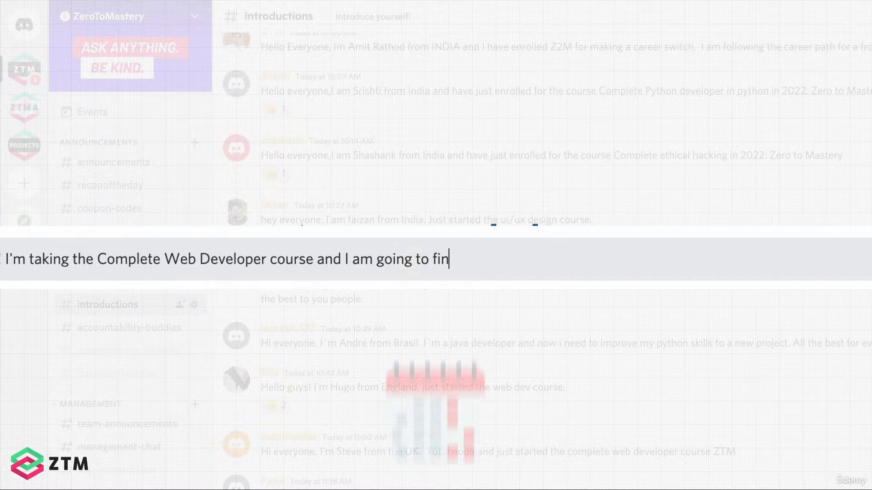
pyautogui.write('ish it by January 202')
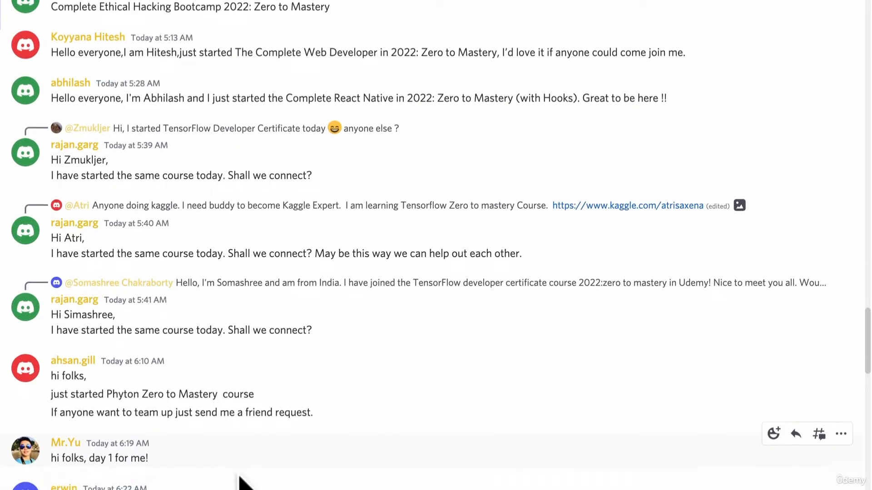
# Scroll through #programming-buddies posts from members seeking study partners
pyautogui.scroll(-3)
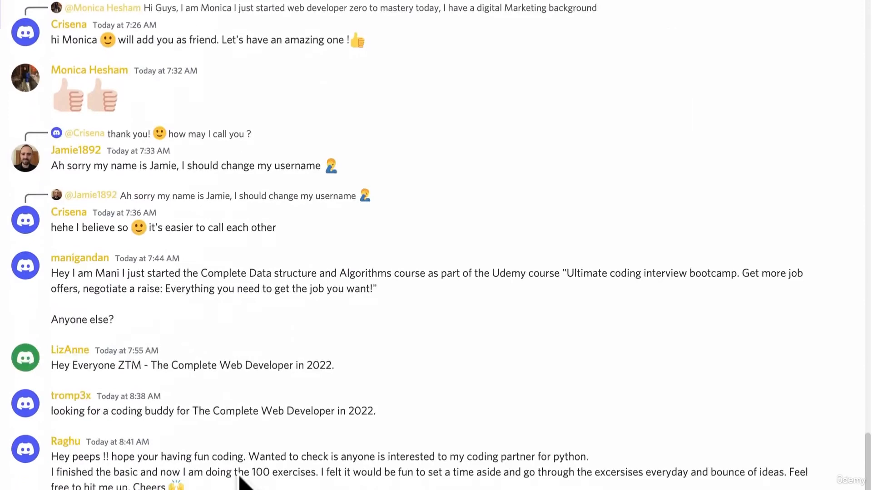
pyautogui.scroll(-3)
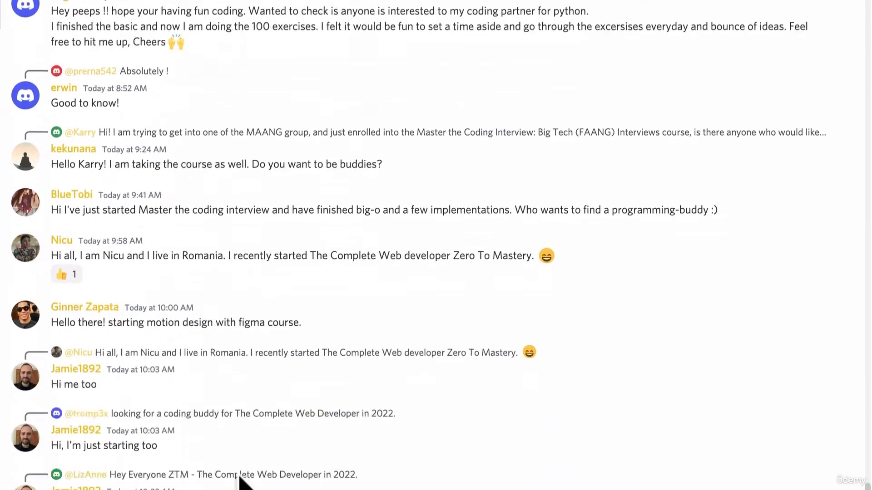
pyautogui.scroll(-3)
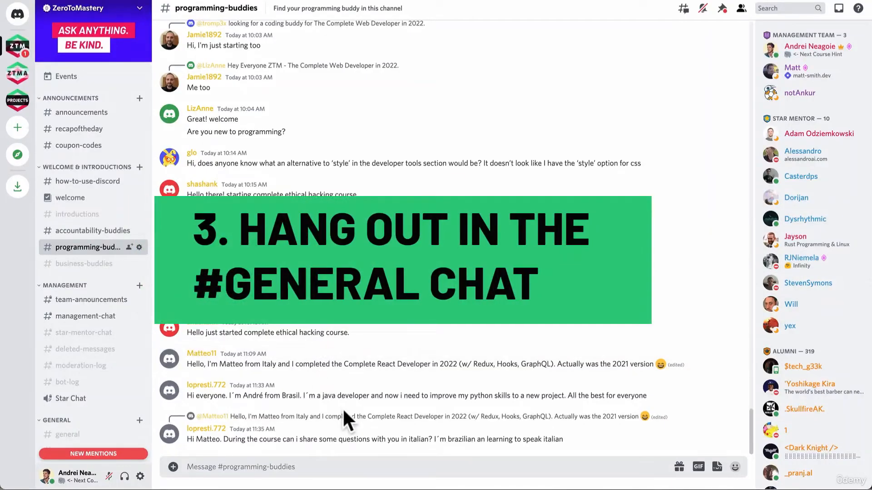
# Open #general and scroll the channel list down to Coding & Courses
pyautogui.click(67, 435)
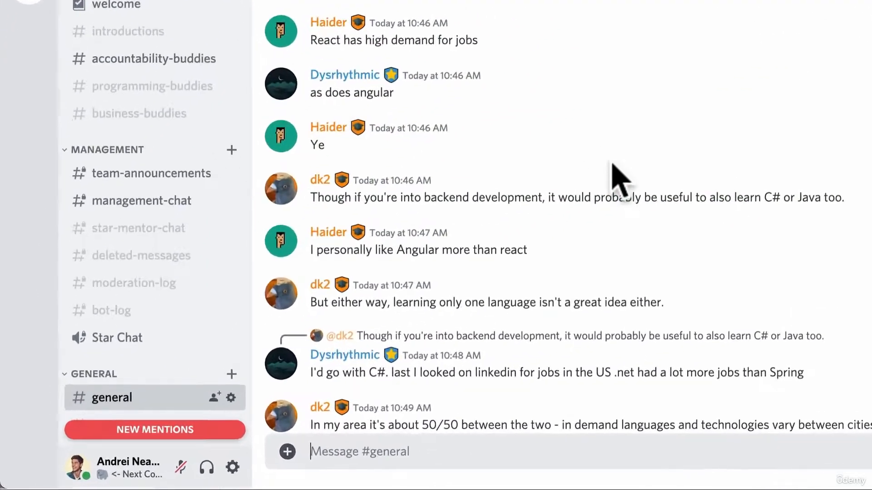
pyautogui.scroll(-3)
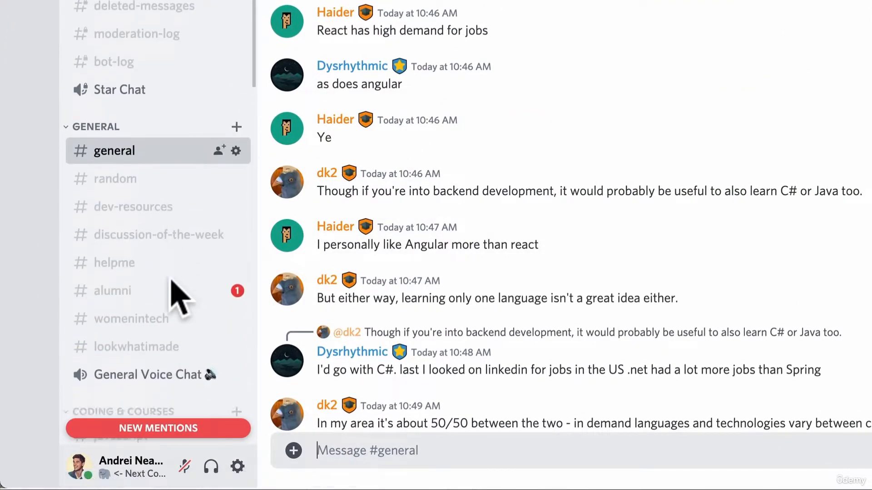
pyautogui.scroll(-3)
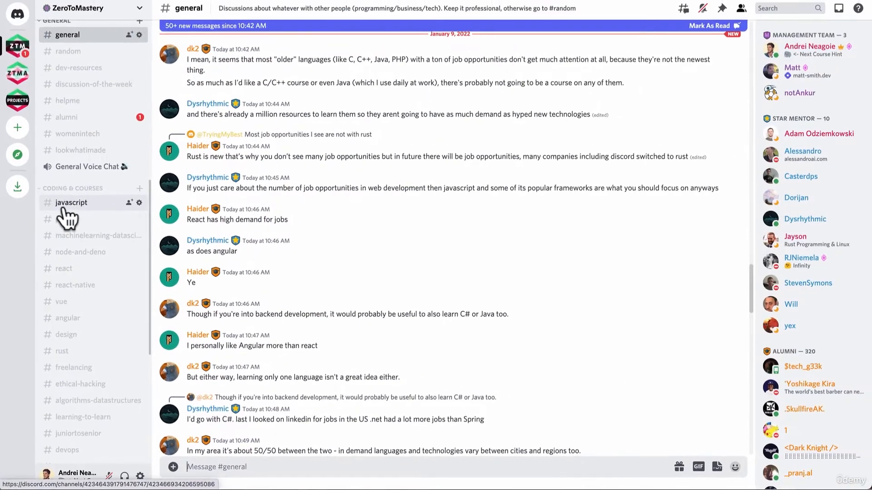
# Scroll through #javascript questions and shared course exercise solutions
pyautogui.click(71, 202)
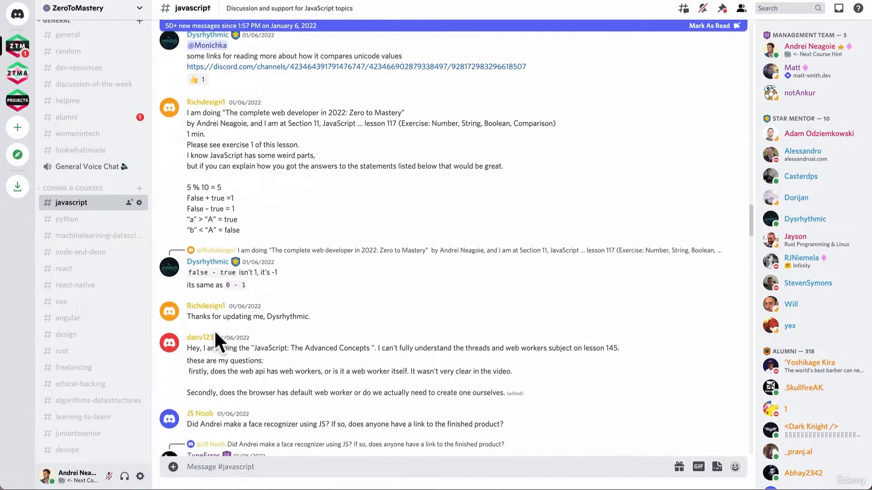
pyautogui.scroll(-3)
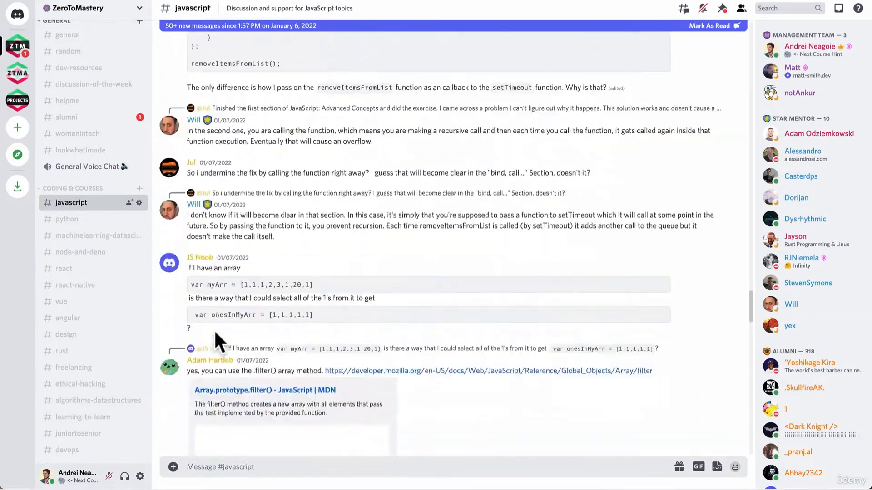
pyautogui.scroll(-3)
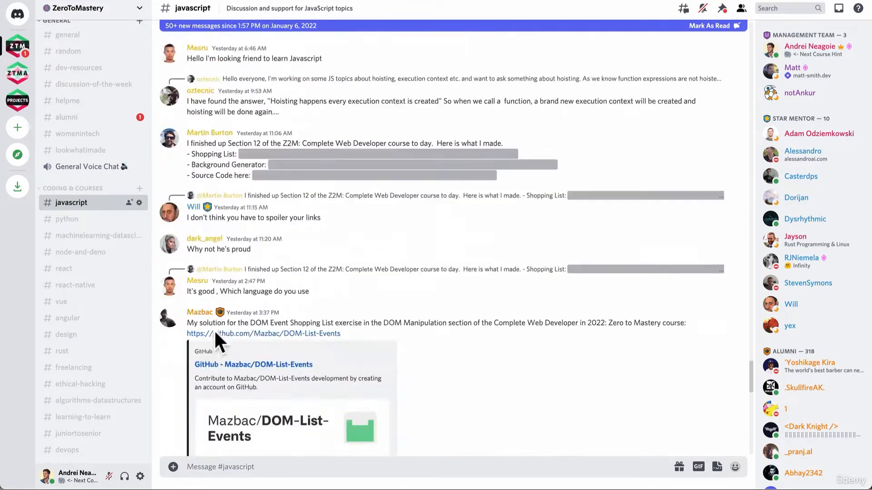
pyautogui.scroll(-3)
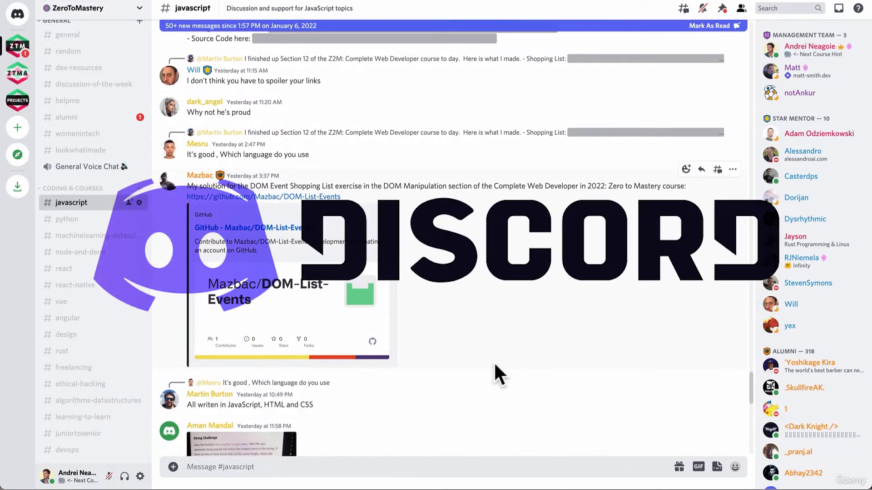
pyautogui.moveTo(679, 356)
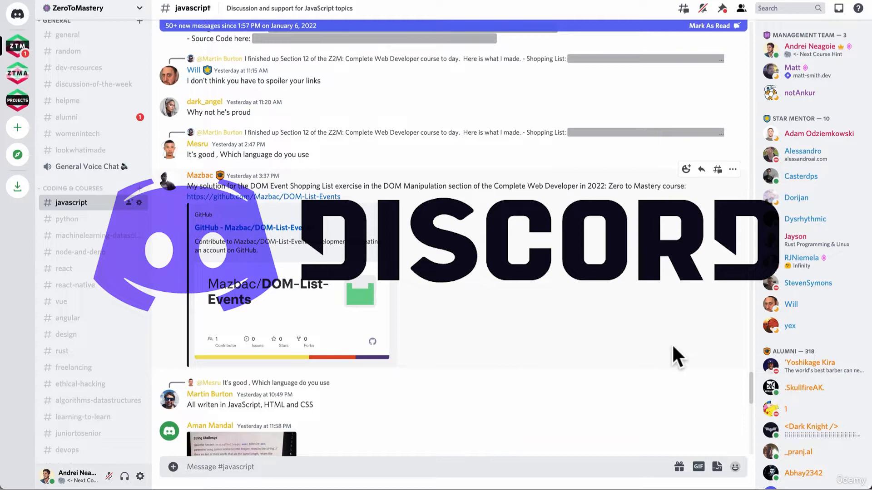
pyautogui.moveTo(542, 317)
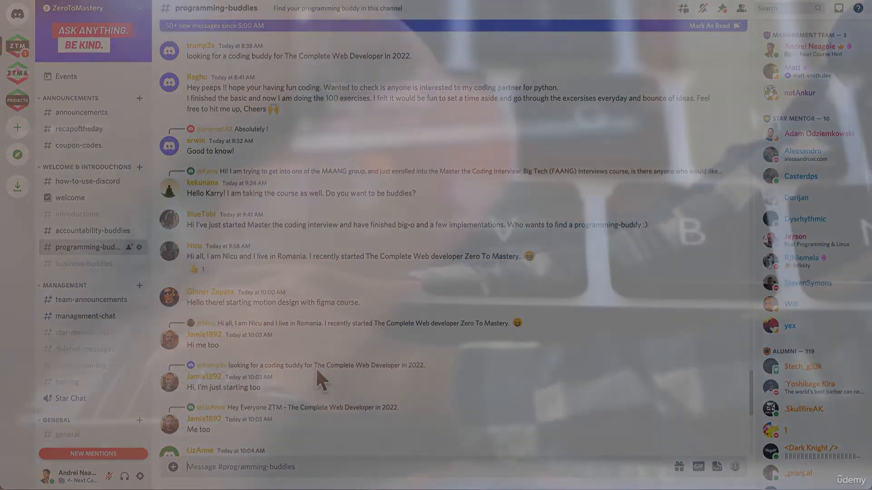
pyautogui.scroll(-3)
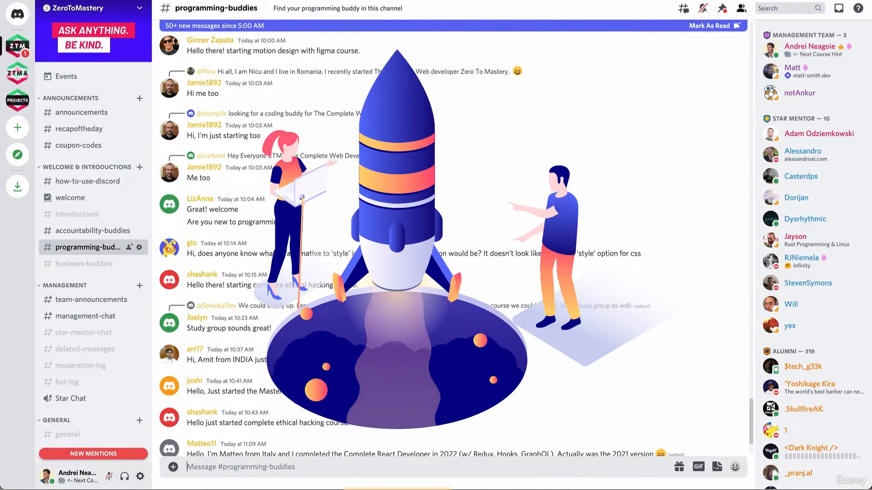
pyautogui.scroll(-3)
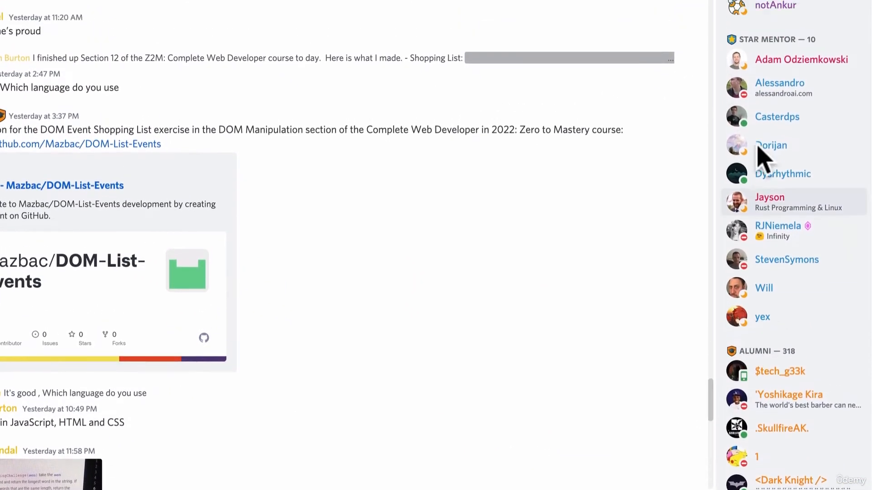
pyautogui.scroll(3)
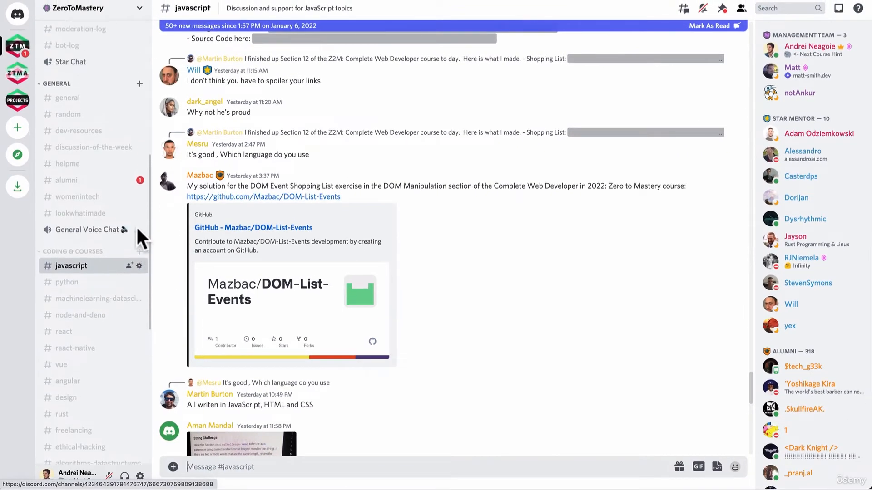
pyautogui.click(65, 191)
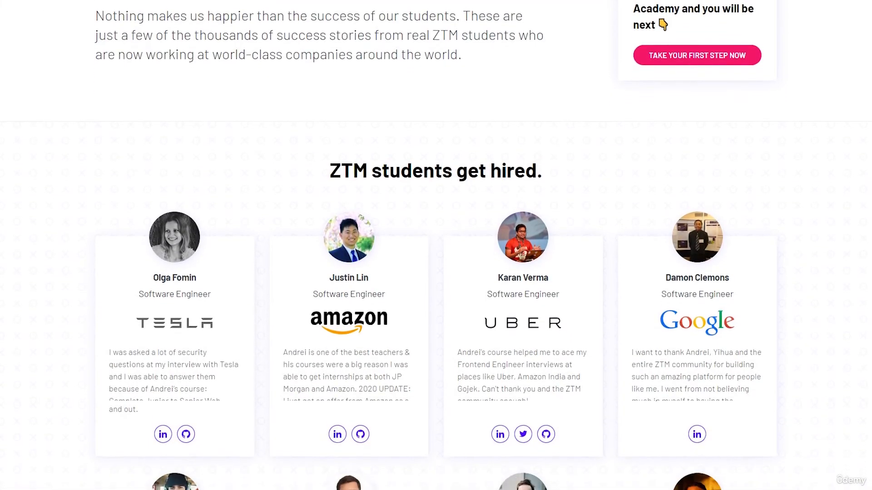
# Scroll through 'ZTM students get hired.' cards covering Amazon, Google, Salesforce and Accenture hires
pyautogui.scroll(-3)
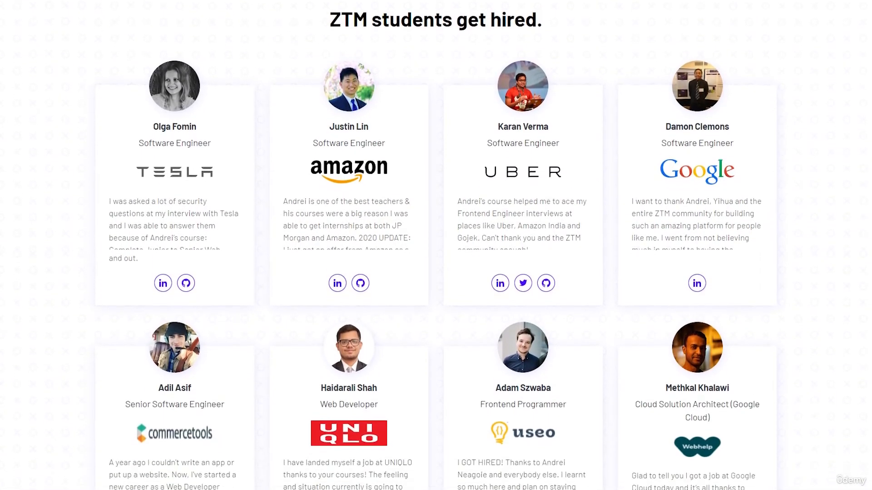
pyautogui.scroll(-3)
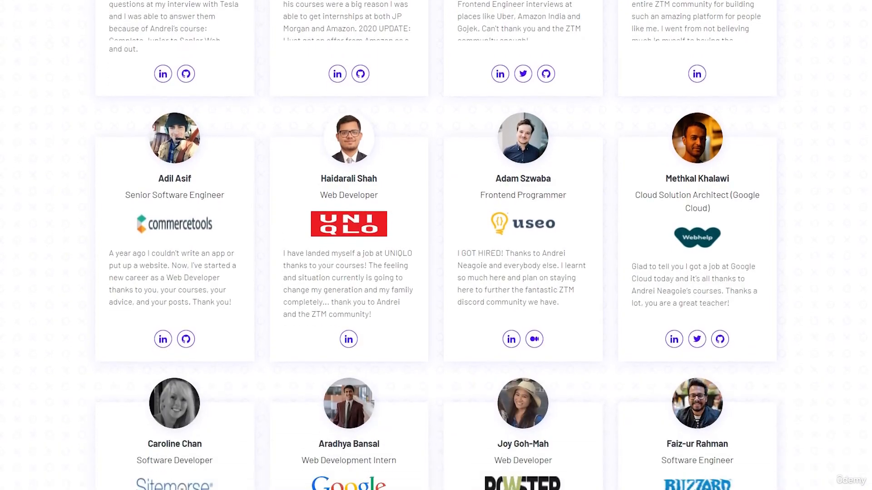
pyautogui.scroll(-3)
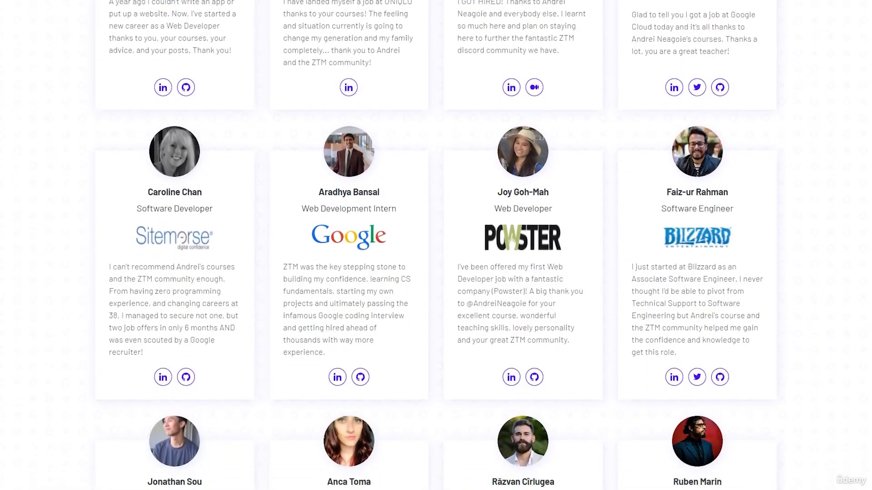
pyautogui.scroll(-3)
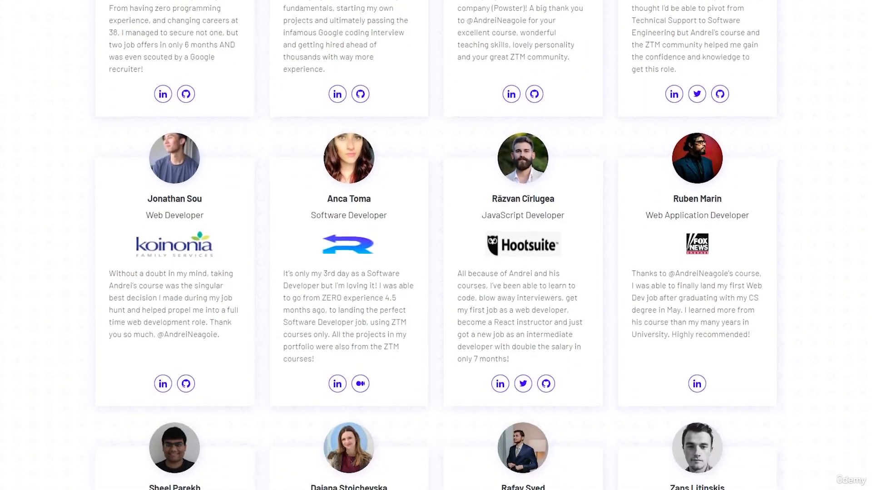
pyautogui.scroll(-3)
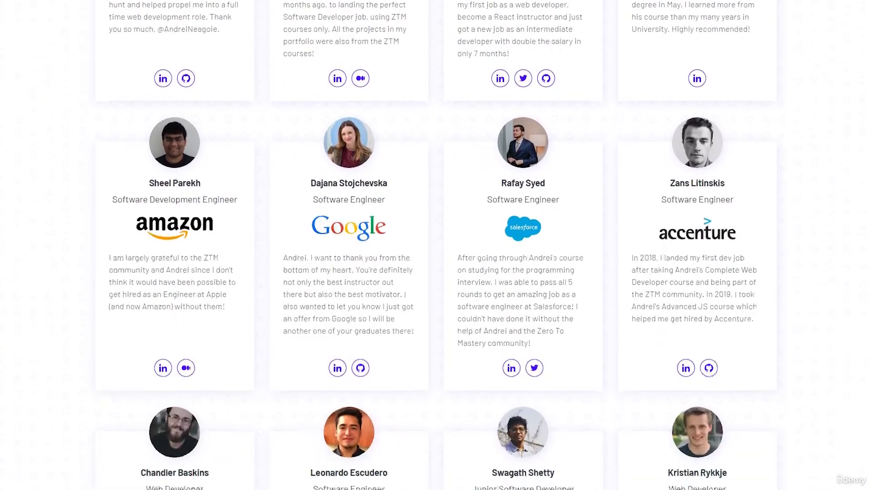